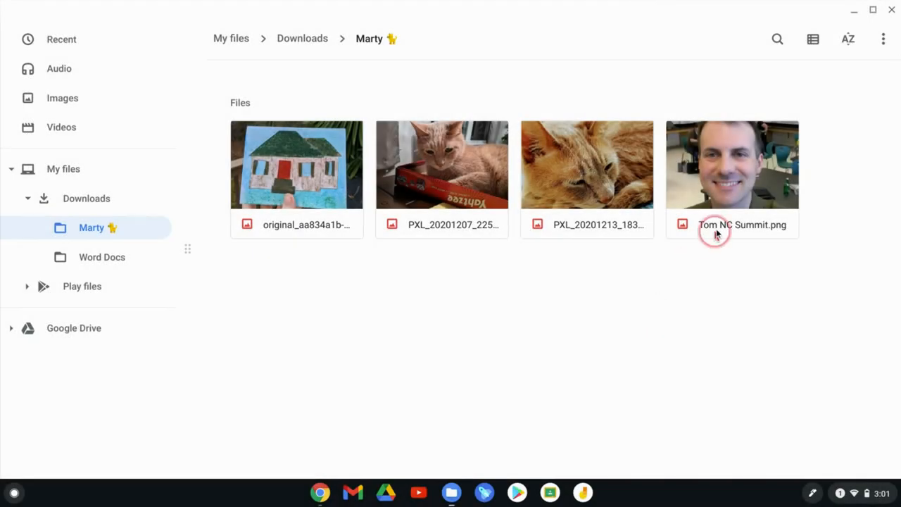
{"action": "mouse_move", "coordinate": [707, 308]}
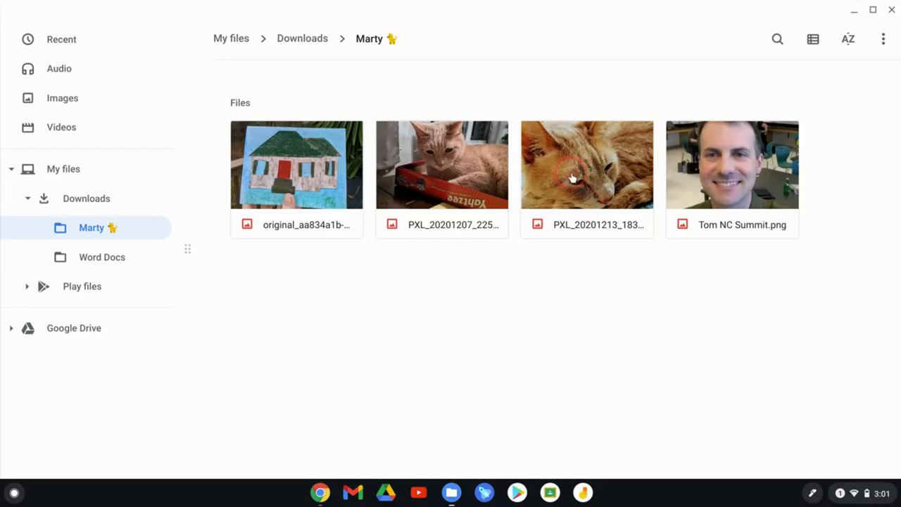
{"action": "mouse_move", "coordinate": [571, 177]}
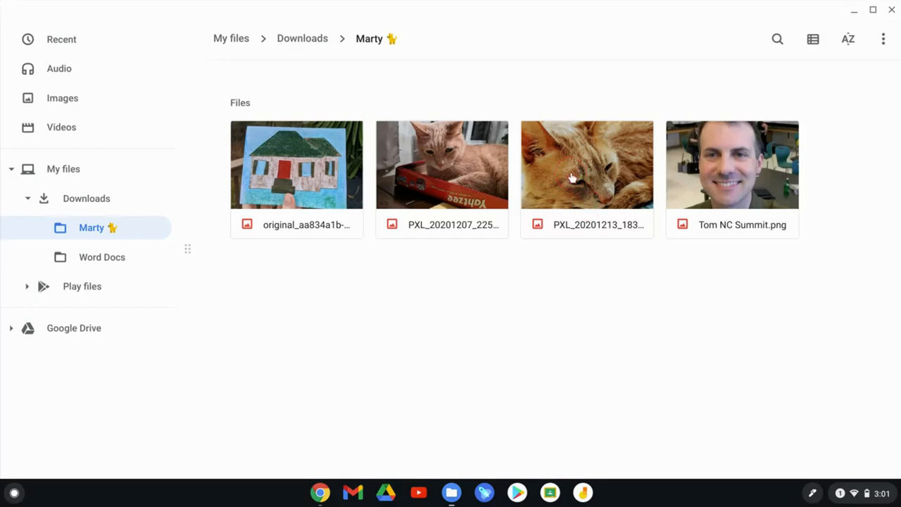
View the sleeping orange cat photo PXL_20201213_183005464.jpg full size
{"action": "double_click", "coordinate": [586, 164]}
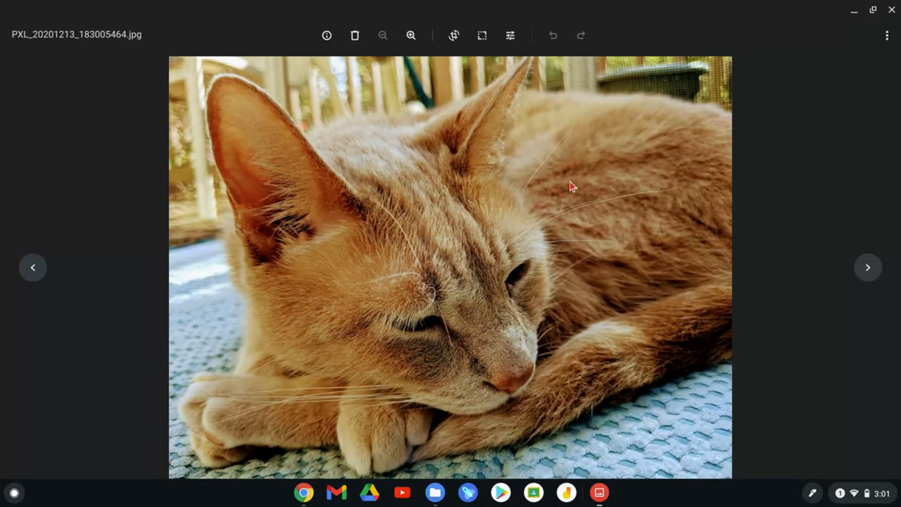
{"action": "left_click", "coordinate": [520, 203]}
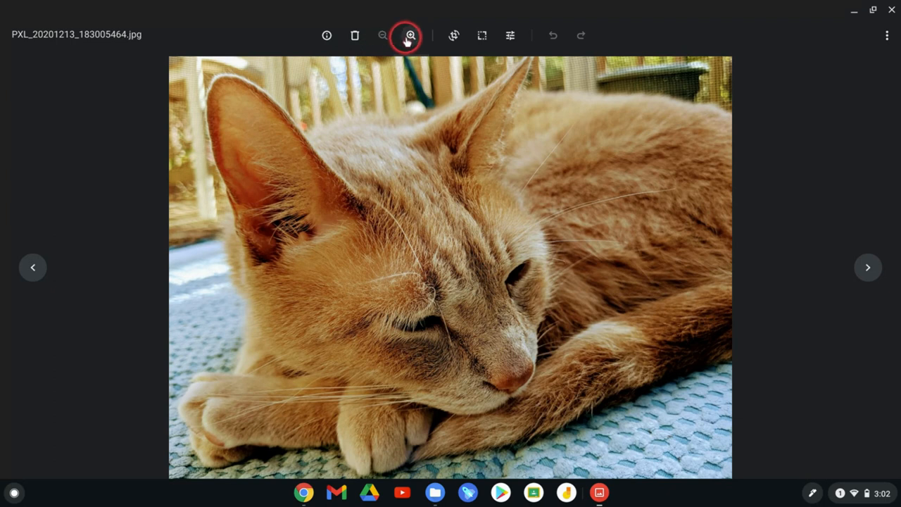
{"action": "mouse_move", "coordinate": [454, 35]}
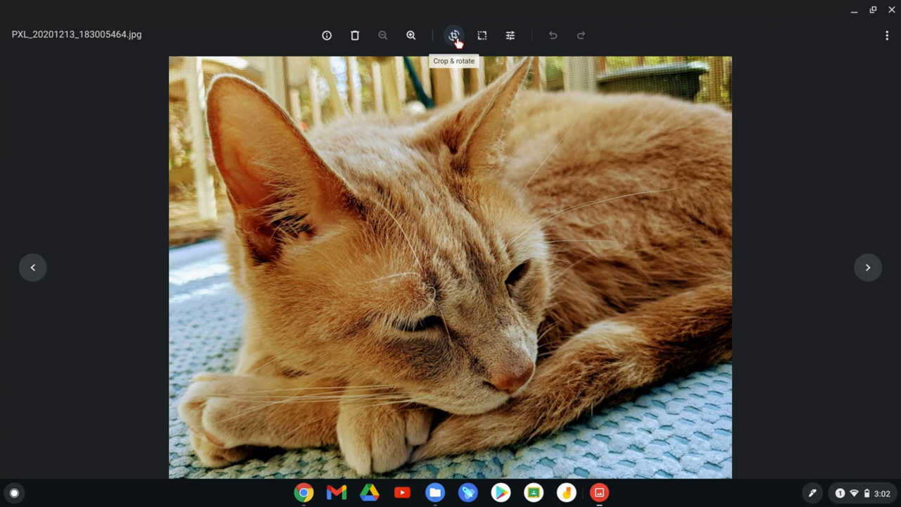
Preview Square and 16:9 crops, settle on 4:3, and leave the crop view
{"action": "left_click", "coordinate": [453, 35]}
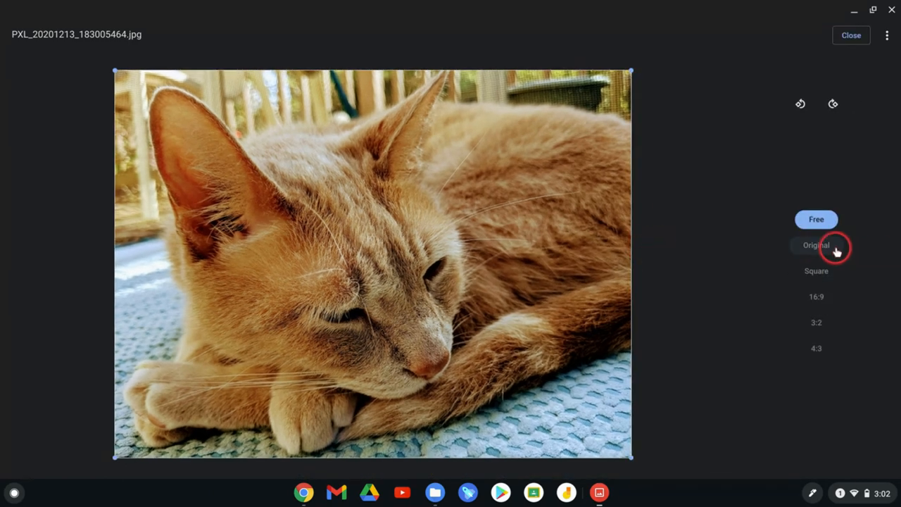
{"action": "left_click", "coordinate": [817, 270]}
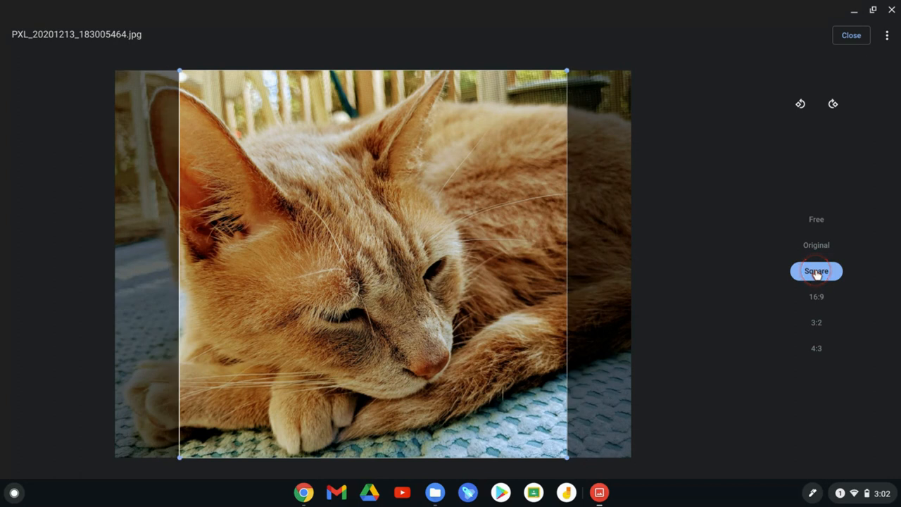
{"action": "left_click", "coordinate": [817, 295]}
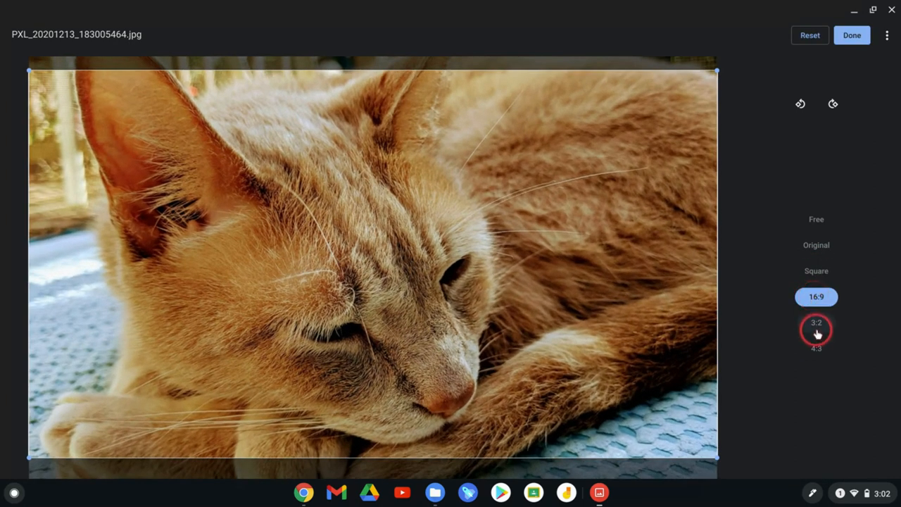
{"action": "left_click", "coordinate": [816, 348]}
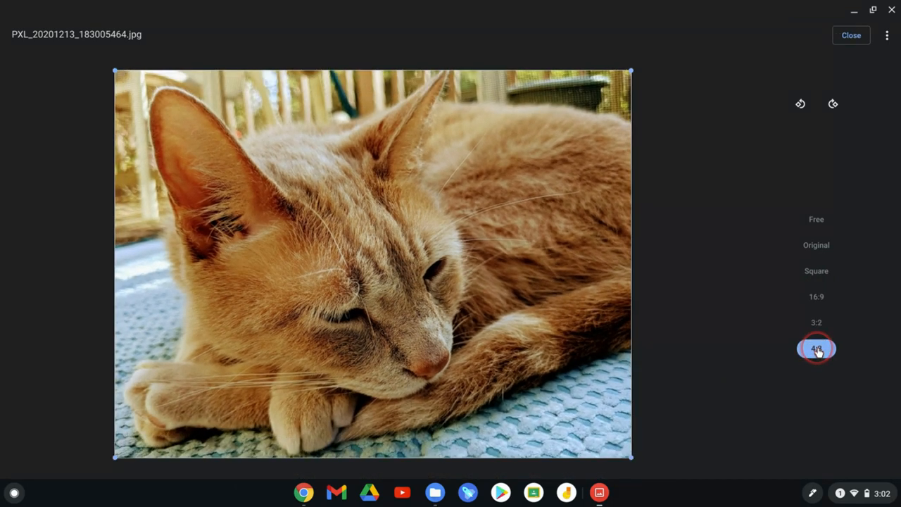
{"action": "mouse_move", "coordinate": [803, 315]}
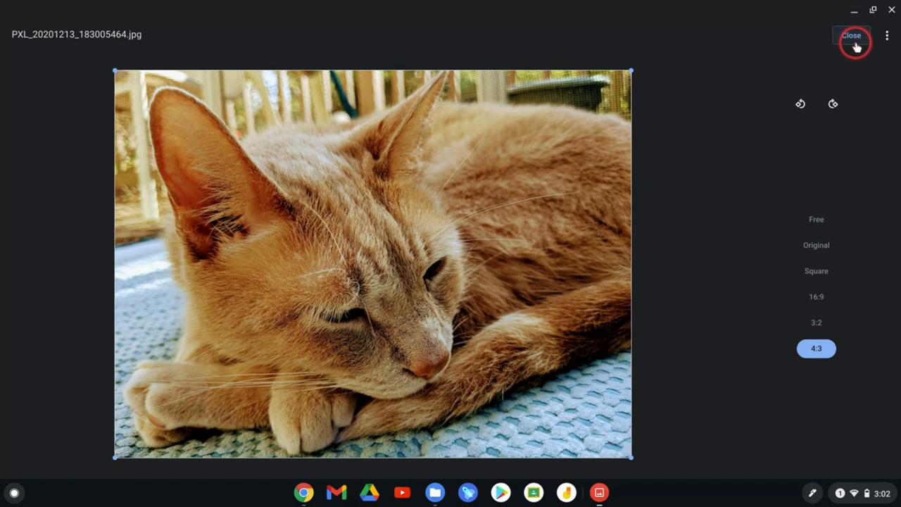
{"action": "left_click", "coordinate": [850, 35]}
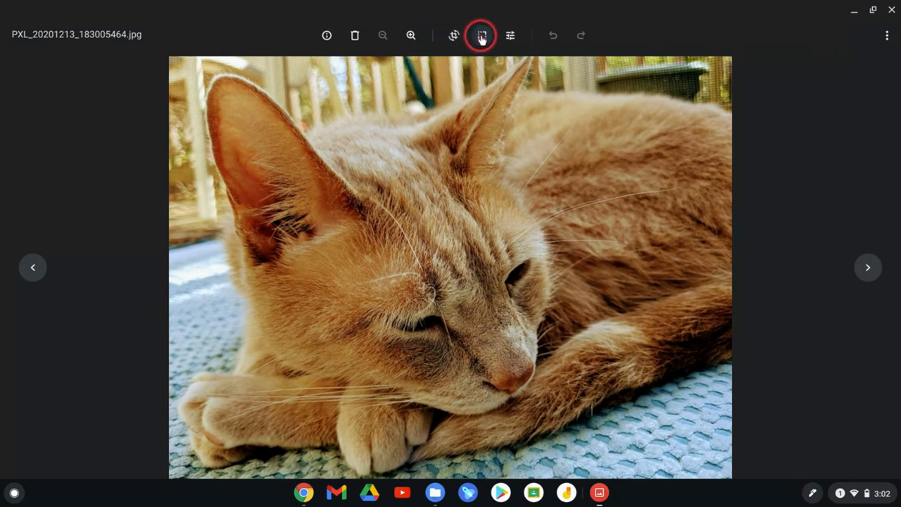
{"action": "mouse_move", "coordinate": [482, 35]}
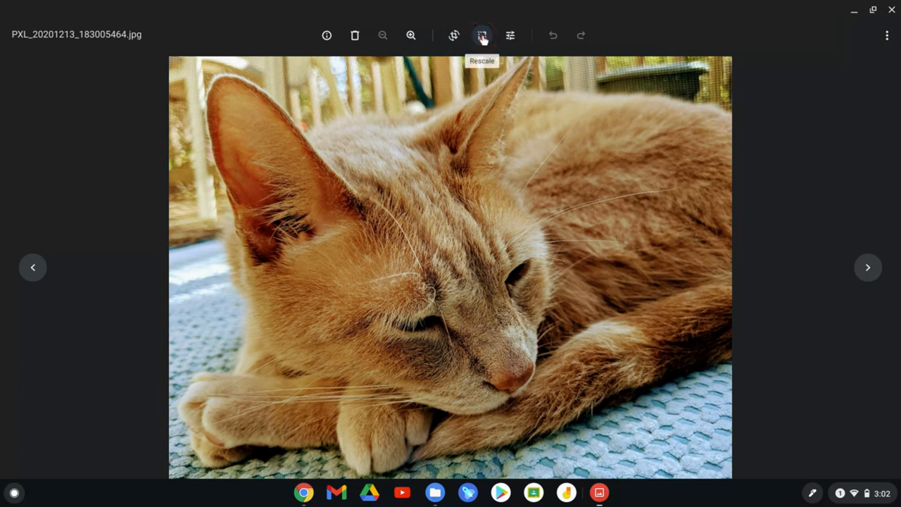
Rescale the photo to width 950 with the aspect-ratio lock off and save
{"action": "left_click", "coordinate": [482, 35]}
{"action": "type", "text": "1000"}
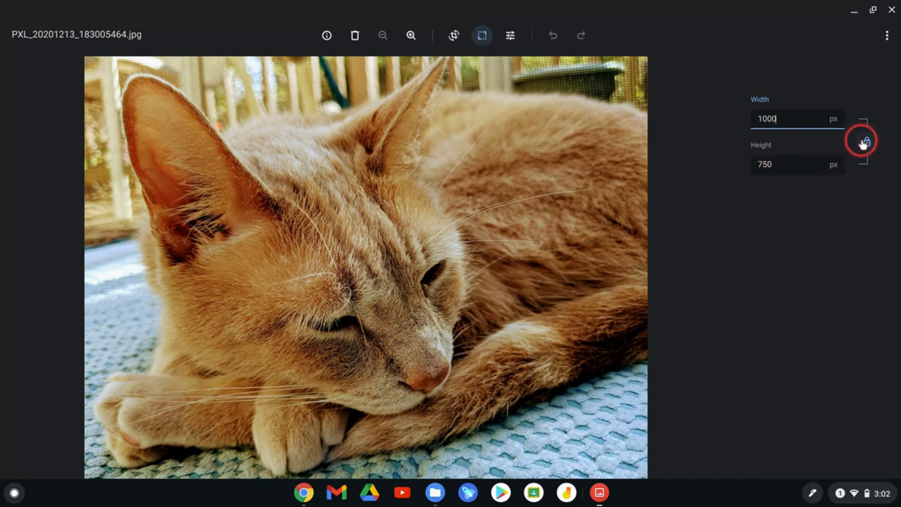
{"action": "mouse_move", "coordinate": [866, 142]}
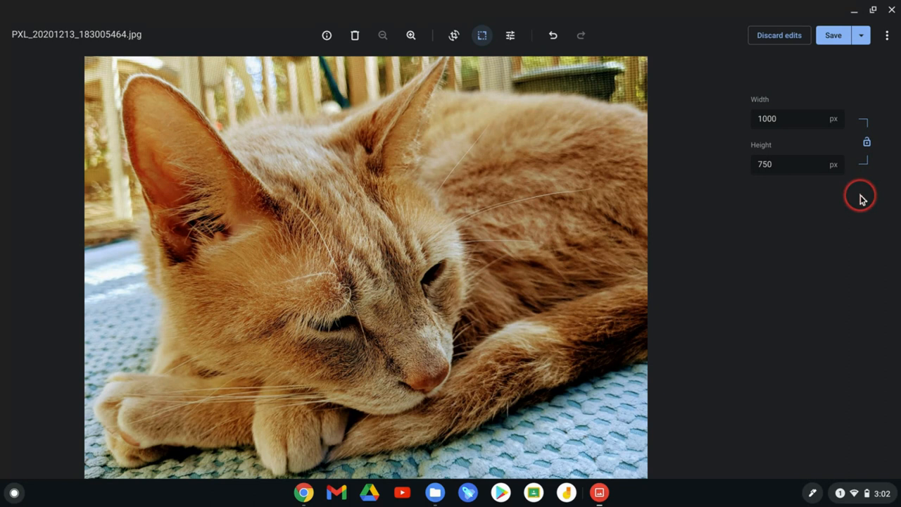
{"action": "mouse_move", "coordinate": [867, 143]}
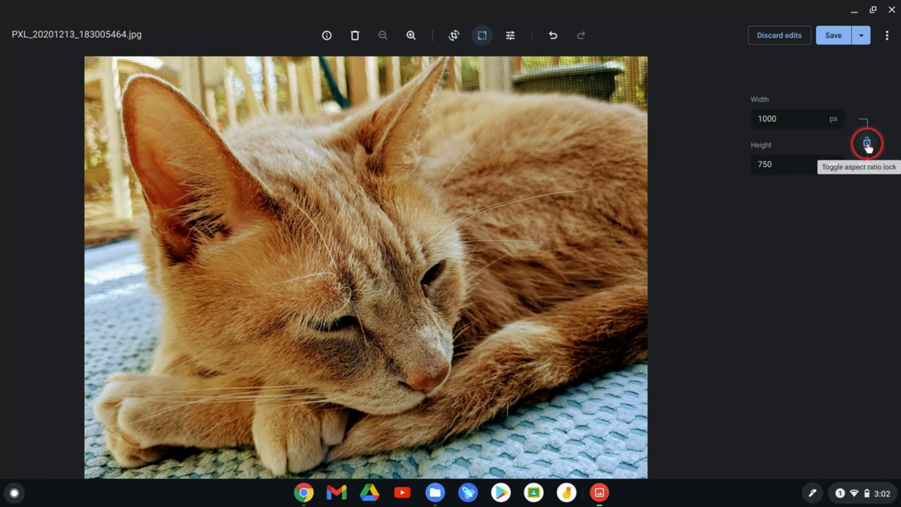
{"action": "left_click", "coordinate": [867, 141]}
{"action": "type", "text": "1"}
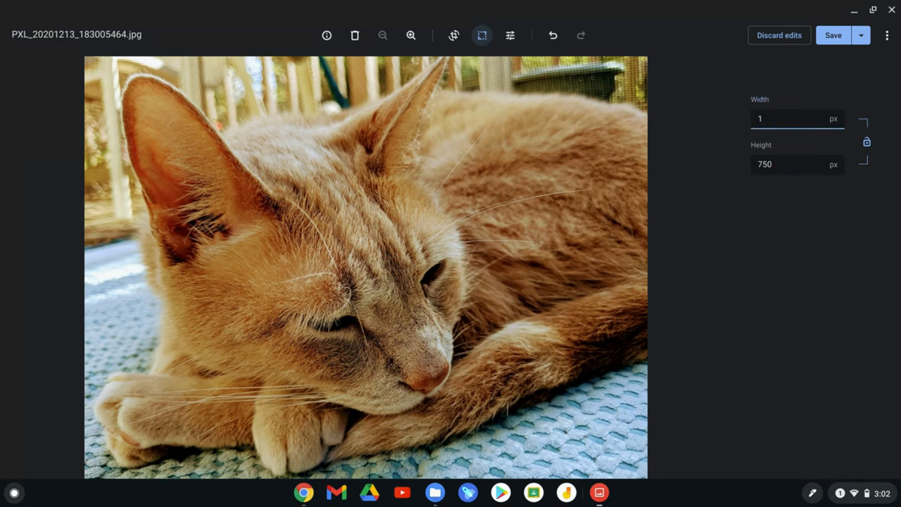
{"action": "type", "text": "950"}
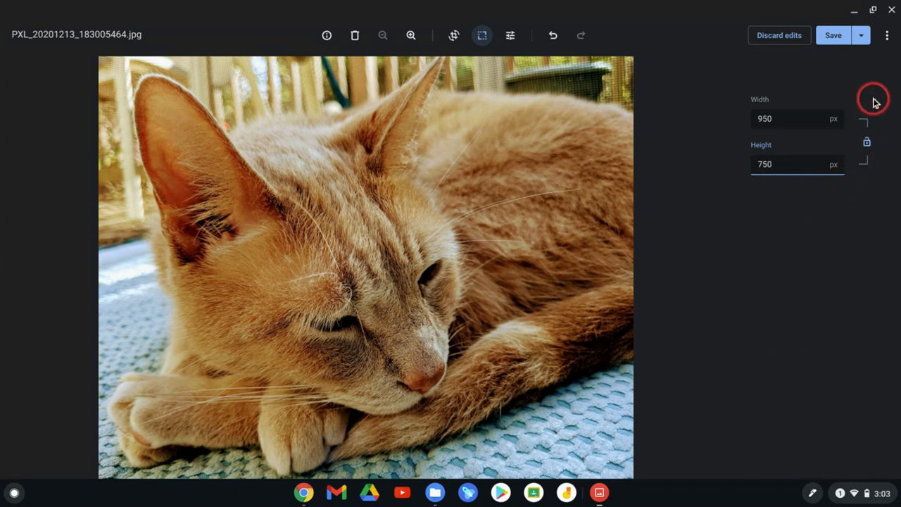
{"action": "mouse_move", "coordinate": [834, 36]}
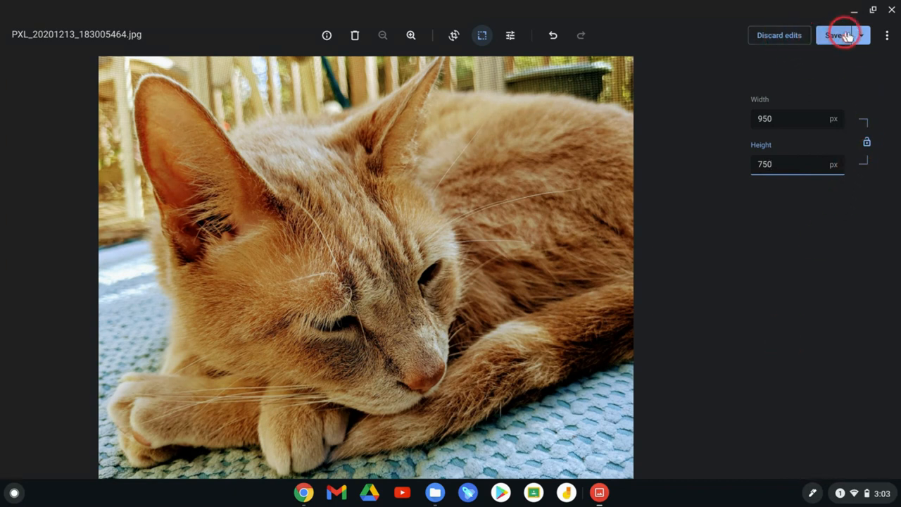
{"action": "left_click", "coordinate": [859, 35]}
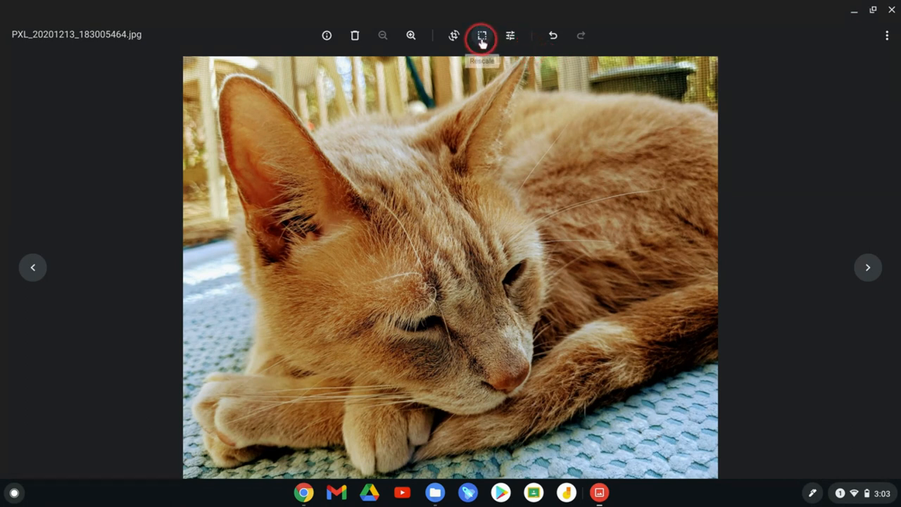
{"action": "mouse_move", "coordinate": [510, 35]}
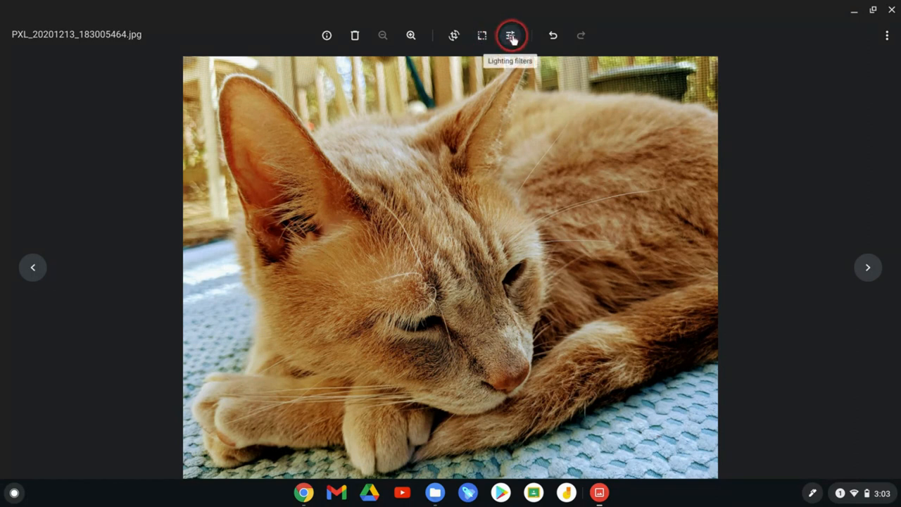
{"action": "mouse_move", "coordinate": [552, 35]}
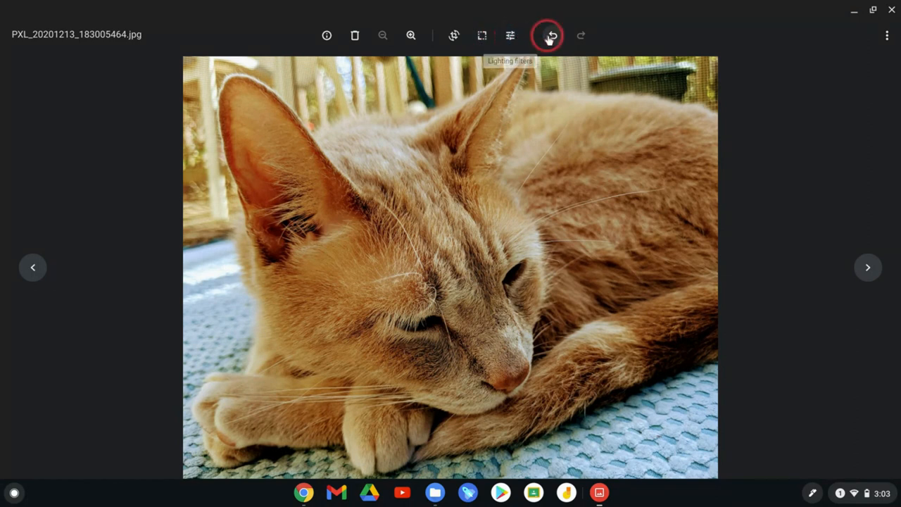
Redo the rescale and save the photo again, confirmed by a saved notice
{"action": "left_click", "coordinate": [552, 35]}
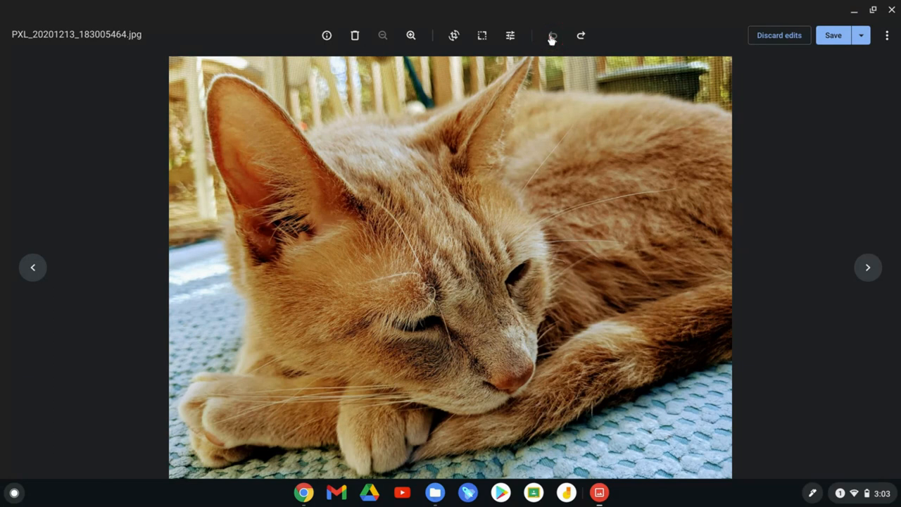
{"action": "left_click", "coordinate": [834, 35]}
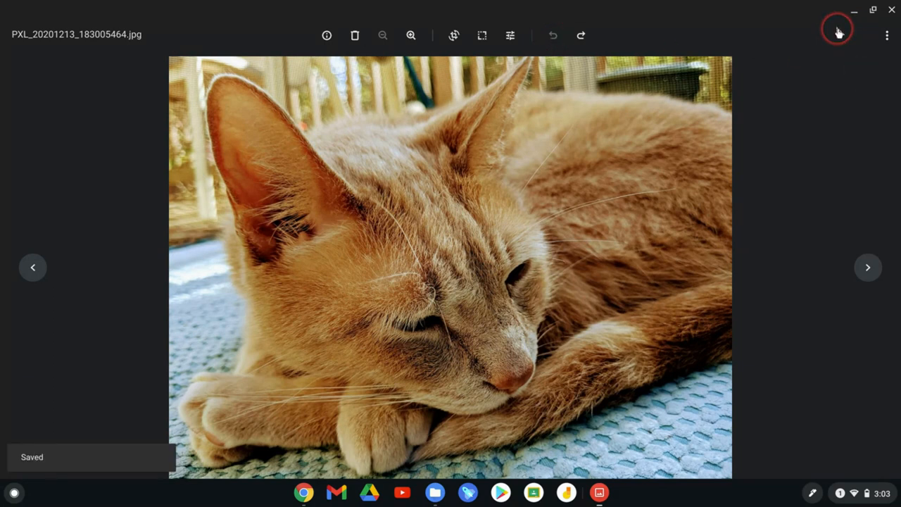
{"action": "mouse_move", "coordinate": [510, 35]}
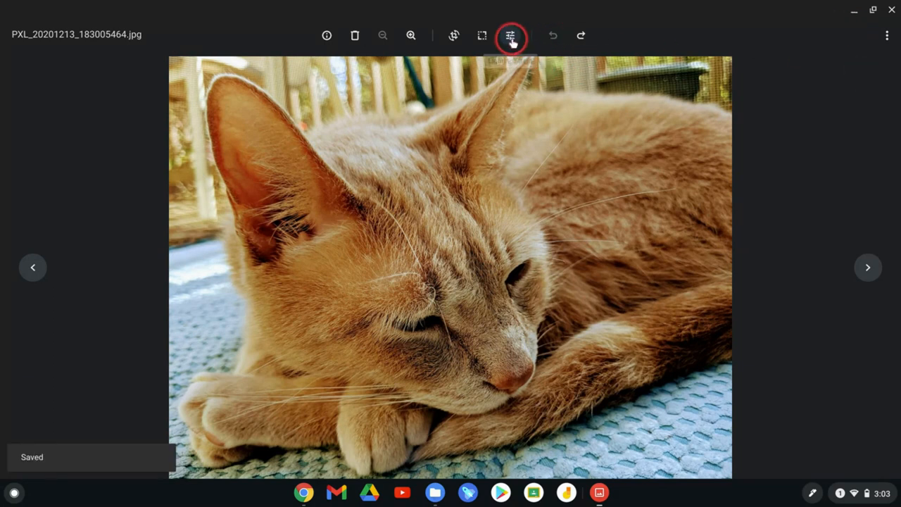
{"action": "mouse_move", "coordinate": [510, 35]}
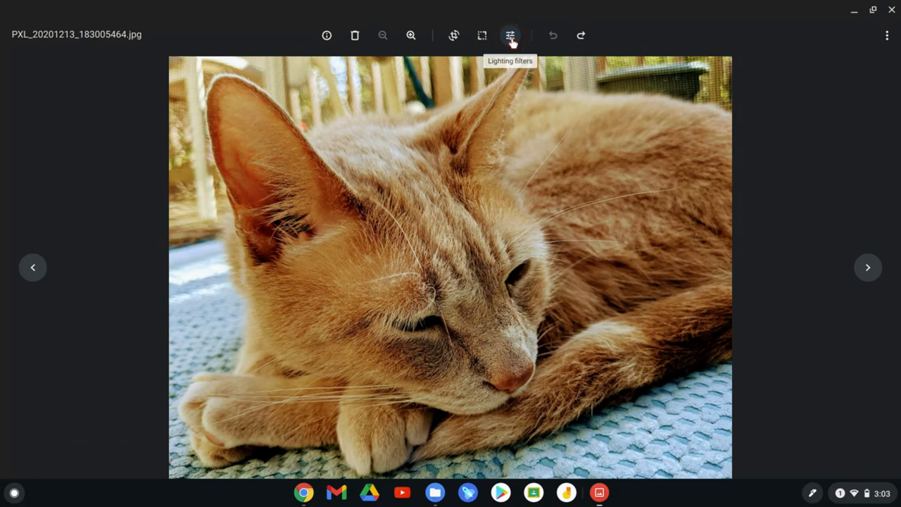
{"action": "left_click", "coordinate": [510, 35]}
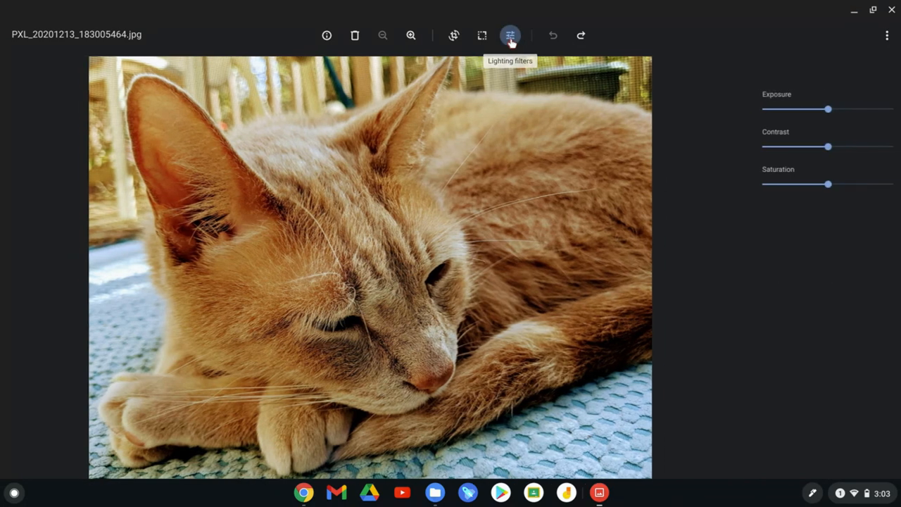
{"action": "left_click_drag", "start_coordinate": [828, 110], "coordinate": [817, 110]}
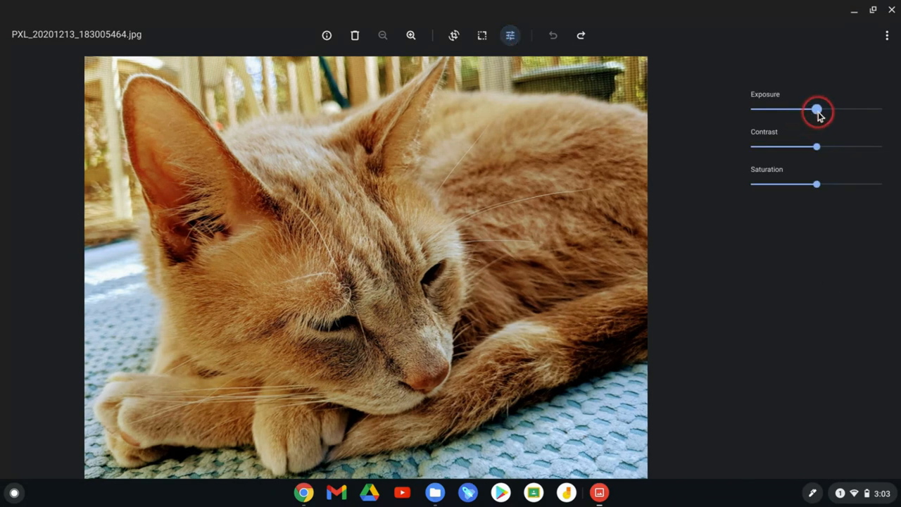
{"action": "left_click_drag", "start_coordinate": [817, 110], "coordinate": [769, 110]}
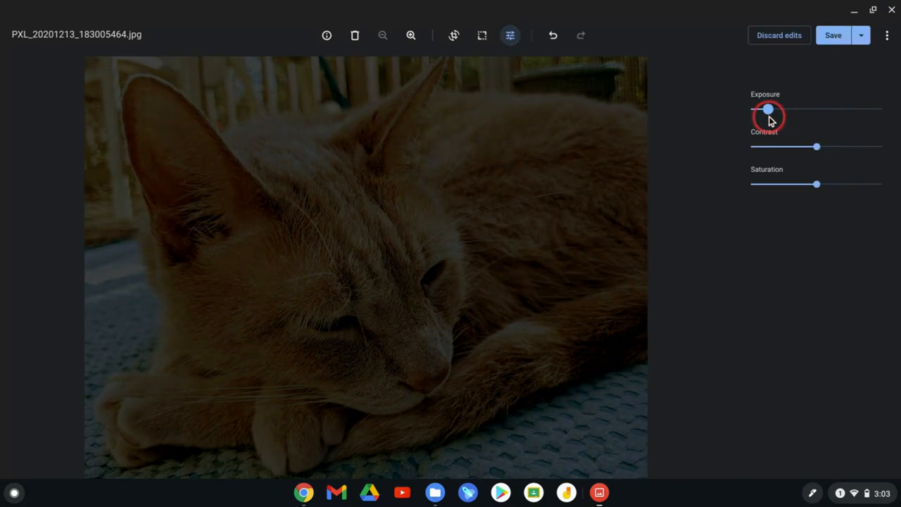
{"action": "left_click_drag", "start_coordinate": [769, 110], "coordinate": [848, 110]}
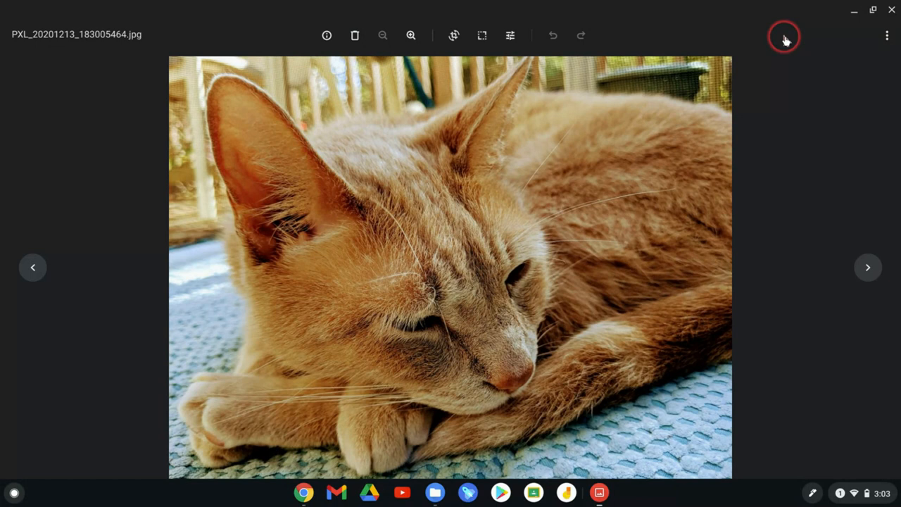
{"action": "mouse_move", "coordinate": [566, 79]}
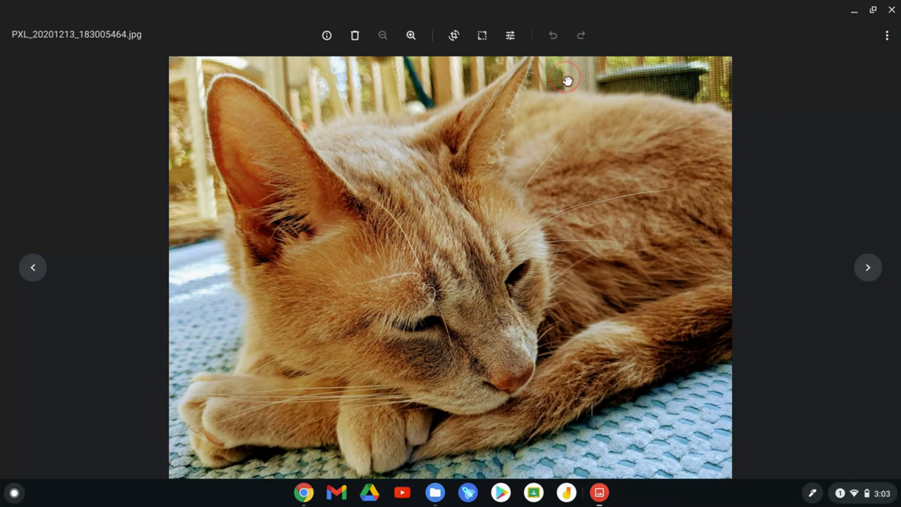
{"action": "left_click", "coordinate": [510, 35]}
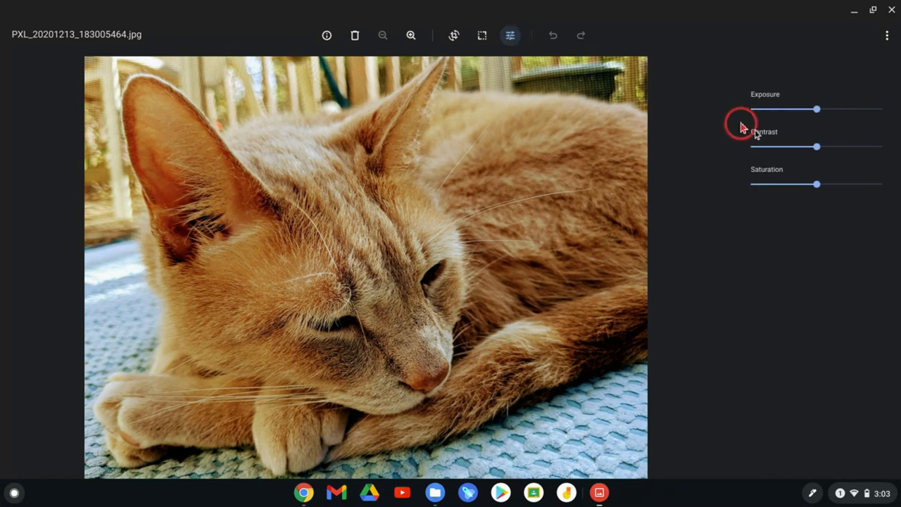
{"action": "left_click_drag", "start_coordinate": [816, 146], "coordinate": [782, 146]}
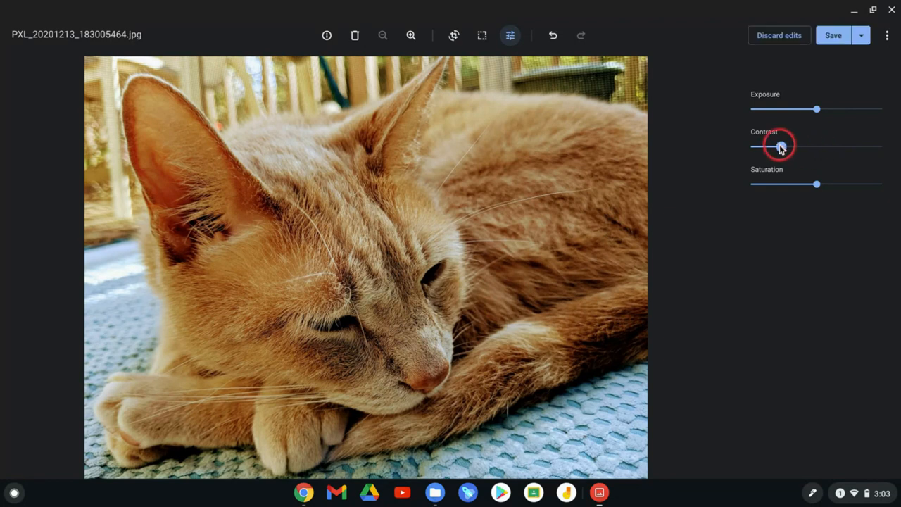
{"action": "left_click_drag", "start_coordinate": [780, 148], "coordinate": [842, 148]}
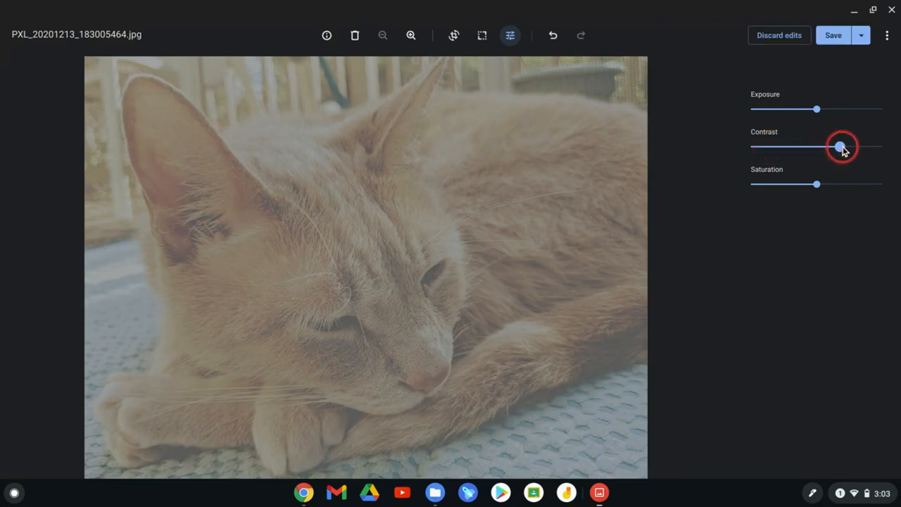
{"action": "left_click_drag", "start_coordinate": [839, 146], "coordinate": [852, 146]}
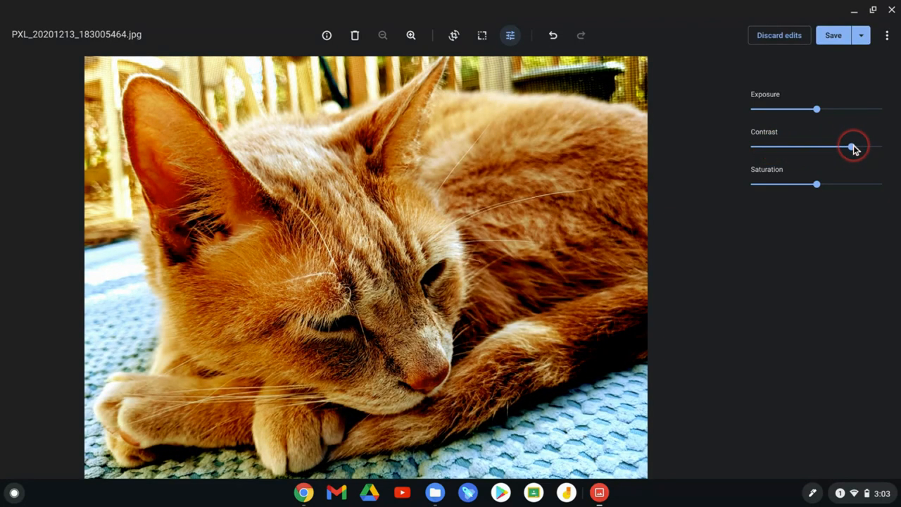
{"action": "left_click", "coordinate": [552, 36]}
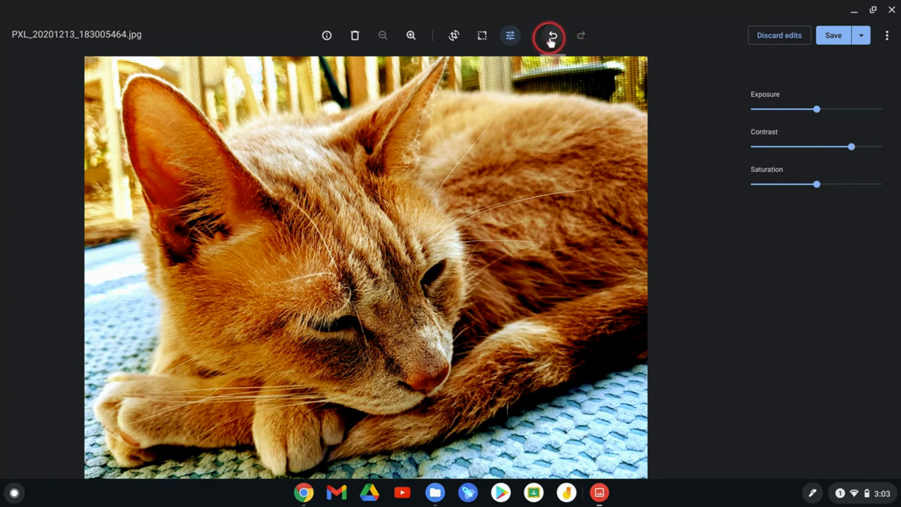
{"action": "left_click", "coordinate": [552, 35]}
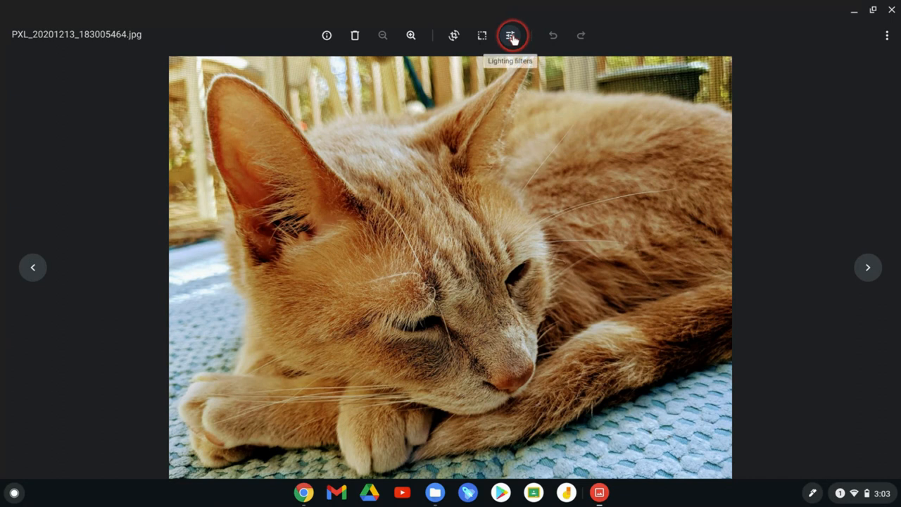
{"action": "left_click", "coordinate": [510, 35]}
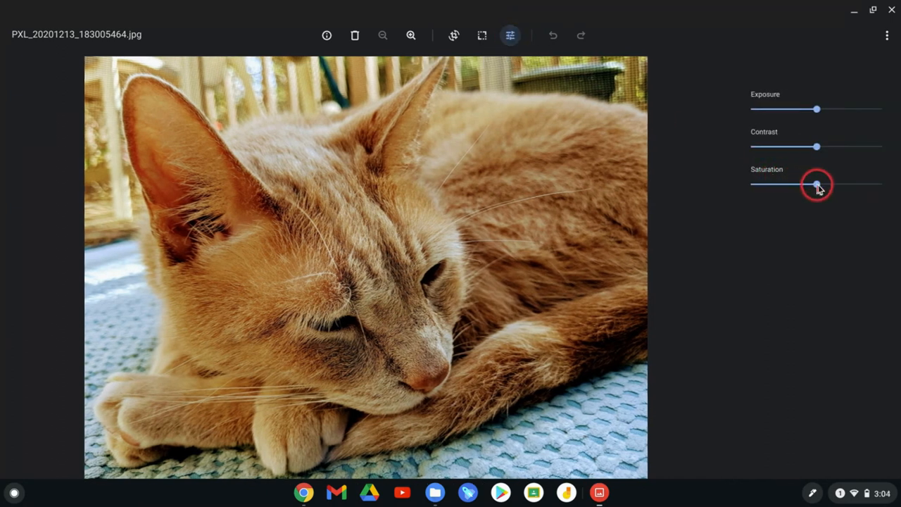
{"action": "left_click_drag", "start_coordinate": [817, 184], "coordinate": [763, 185]}
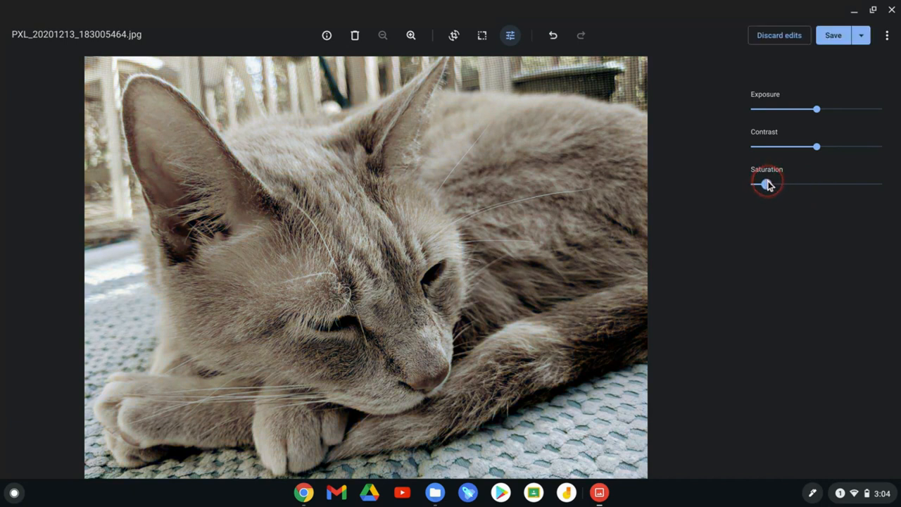
{"action": "left_click_drag", "start_coordinate": [767, 184], "coordinate": [865, 185]}
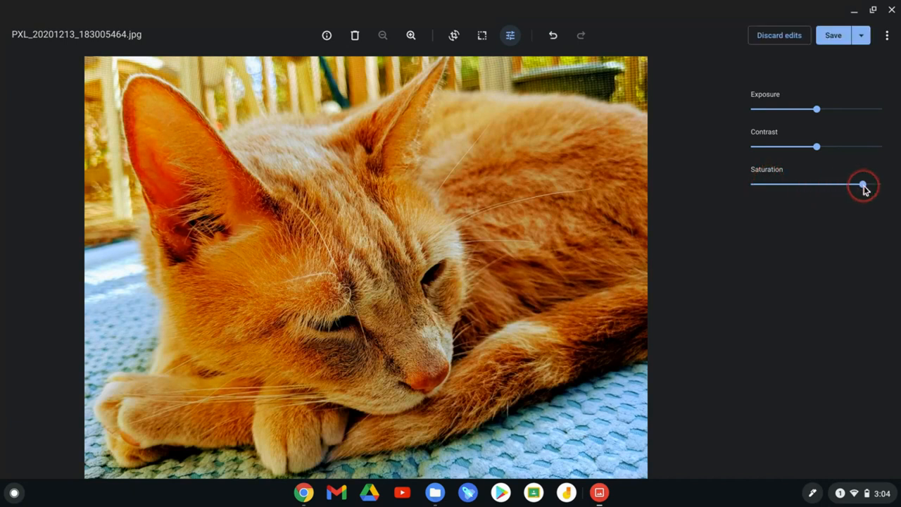
{"action": "left_click_drag", "start_coordinate": [864, 185], "coordinate": [862, 185]}
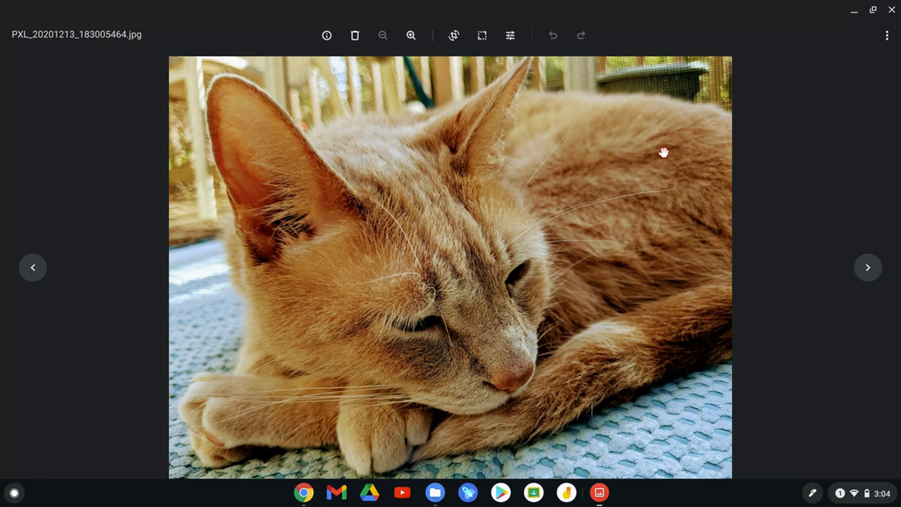
{"action": "left_click", "coordinate": [536, 171]}
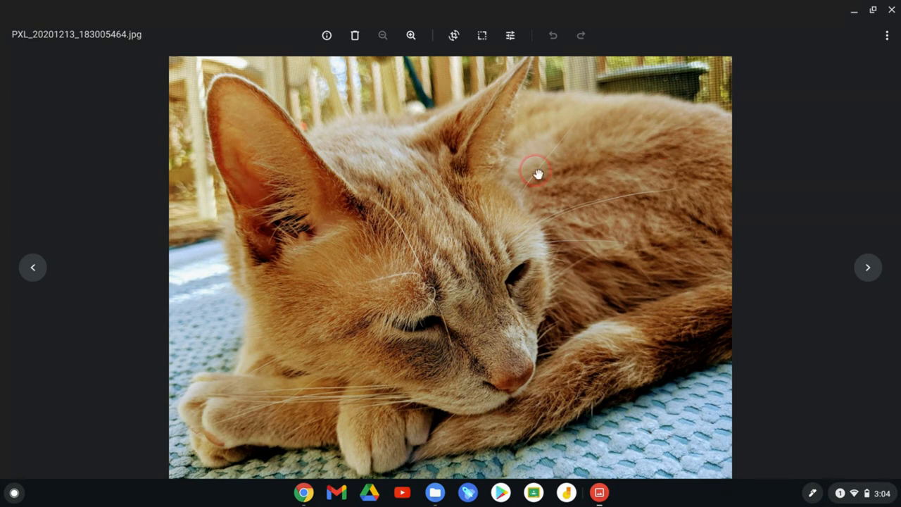